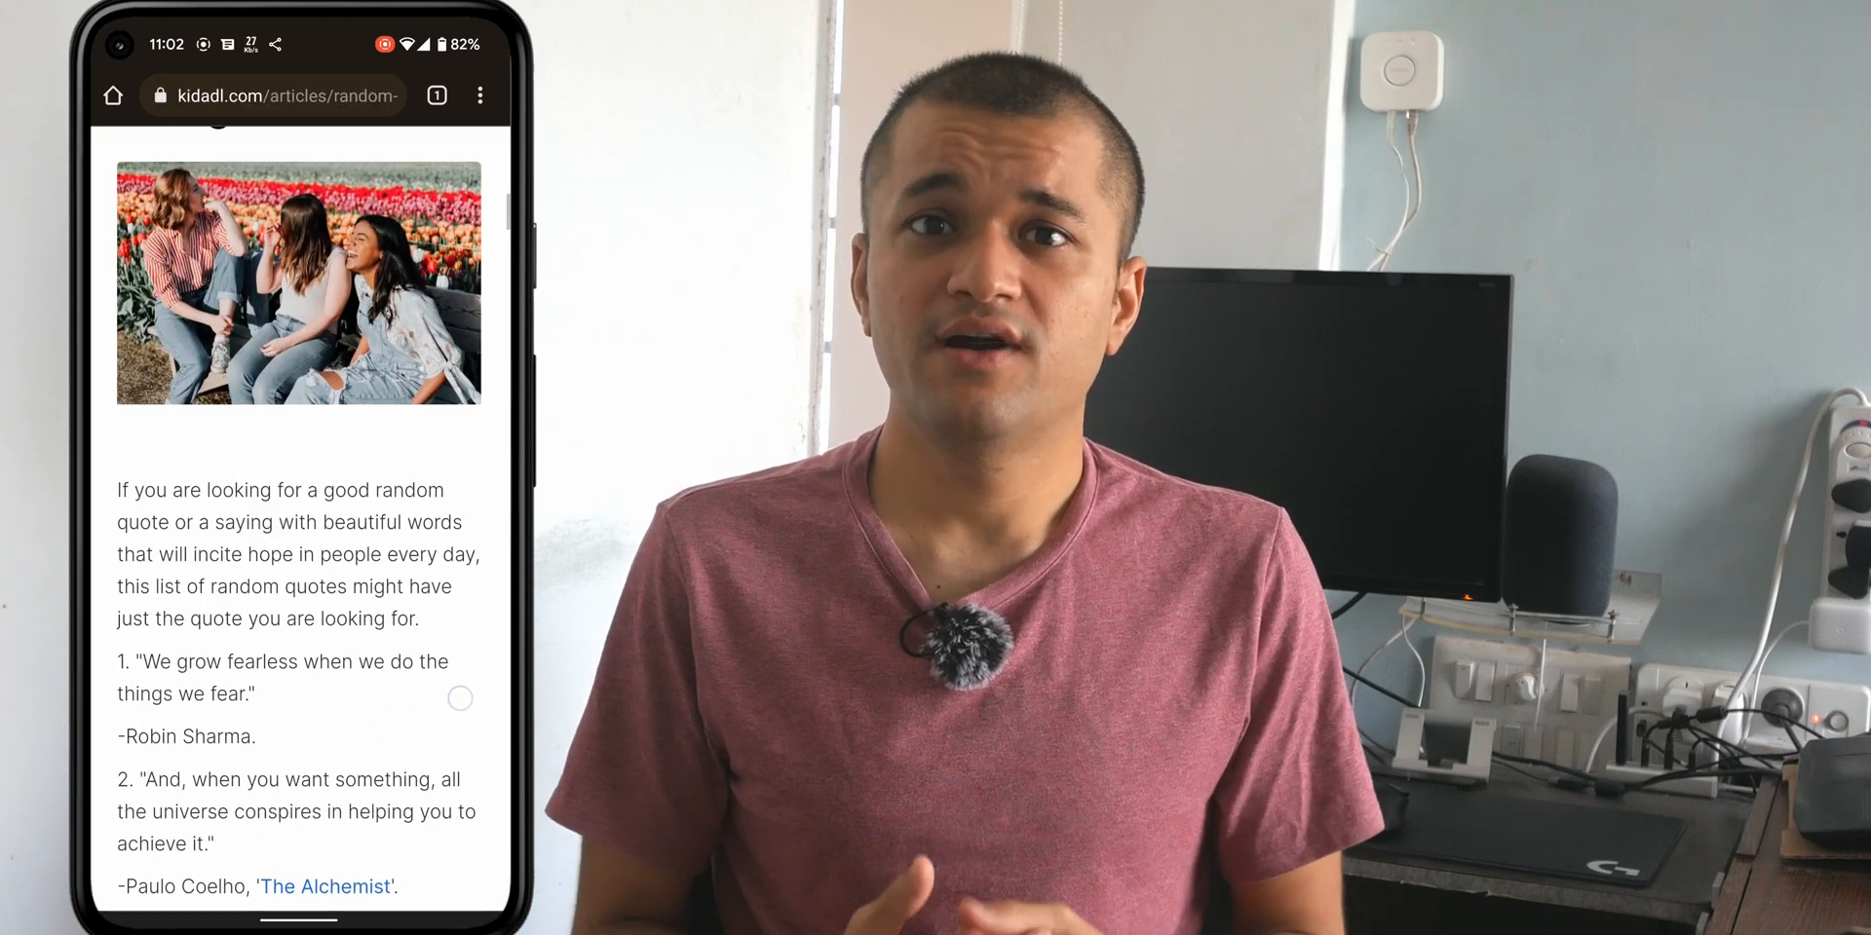
Select the quote "We grow fearless when we do the things we fear" and choose Create card
double_click(150, 644)
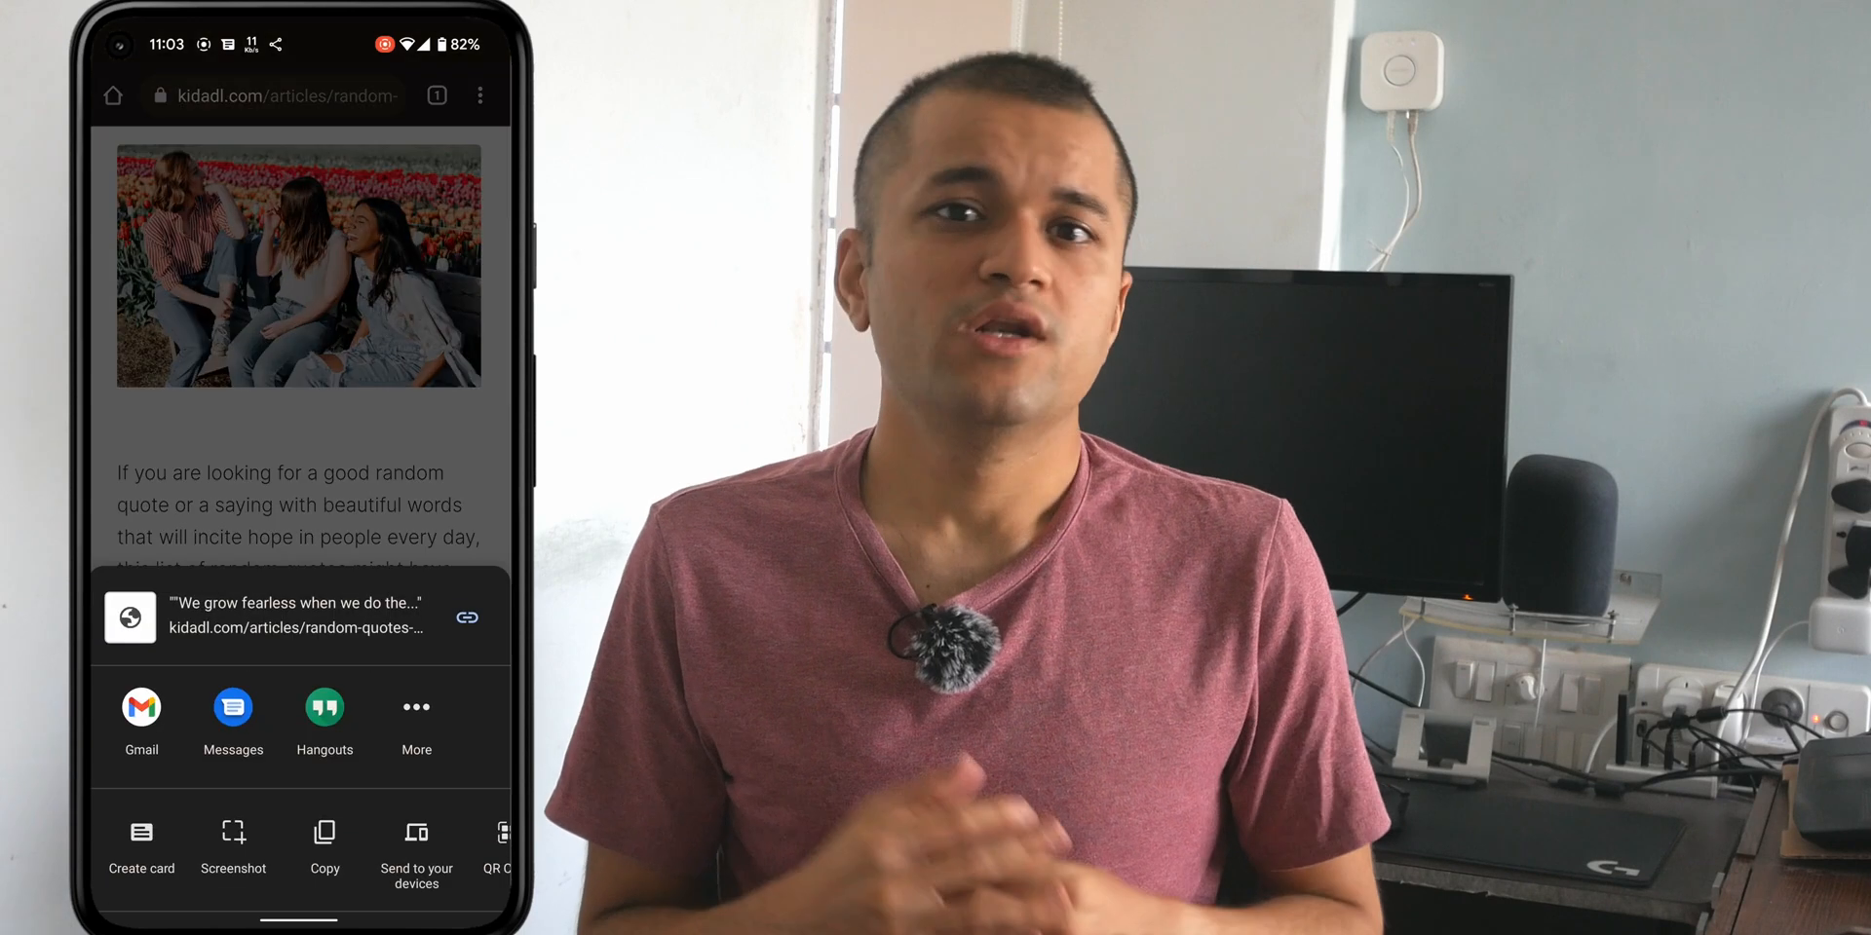
left_click(140, 845)
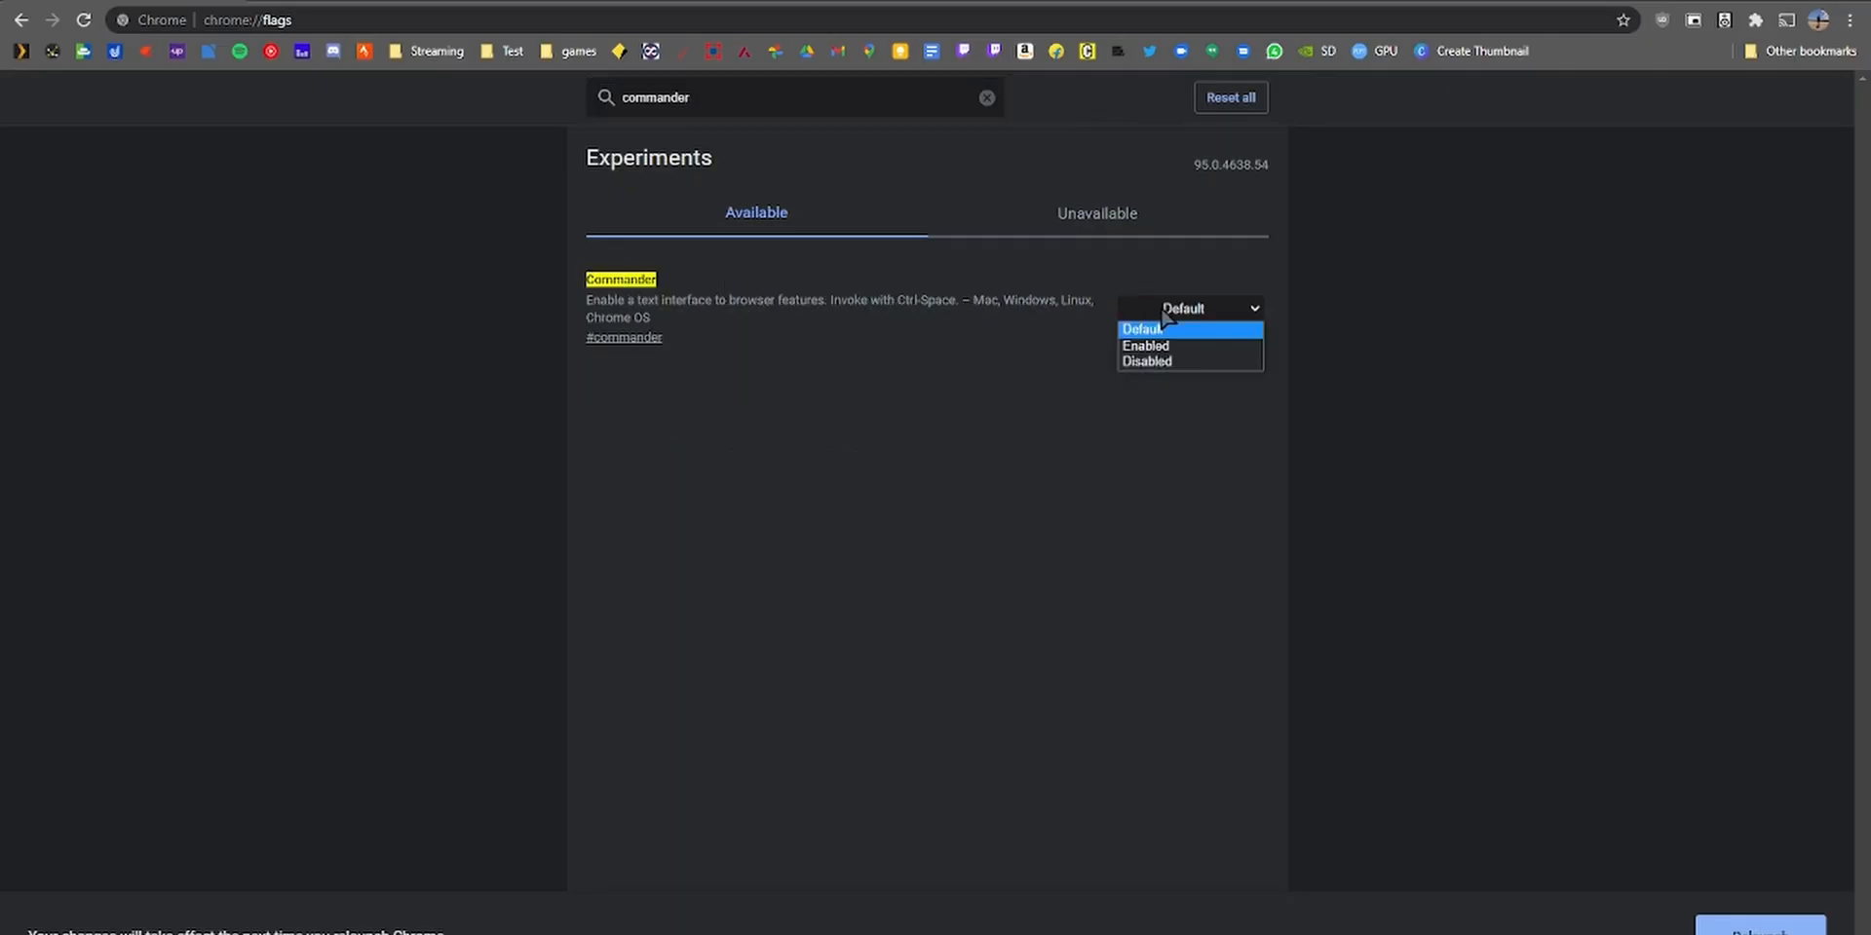
Enable the Commander flag, dismiss its command box, and go to fast.com
left_click(1144, 346)
type("new")
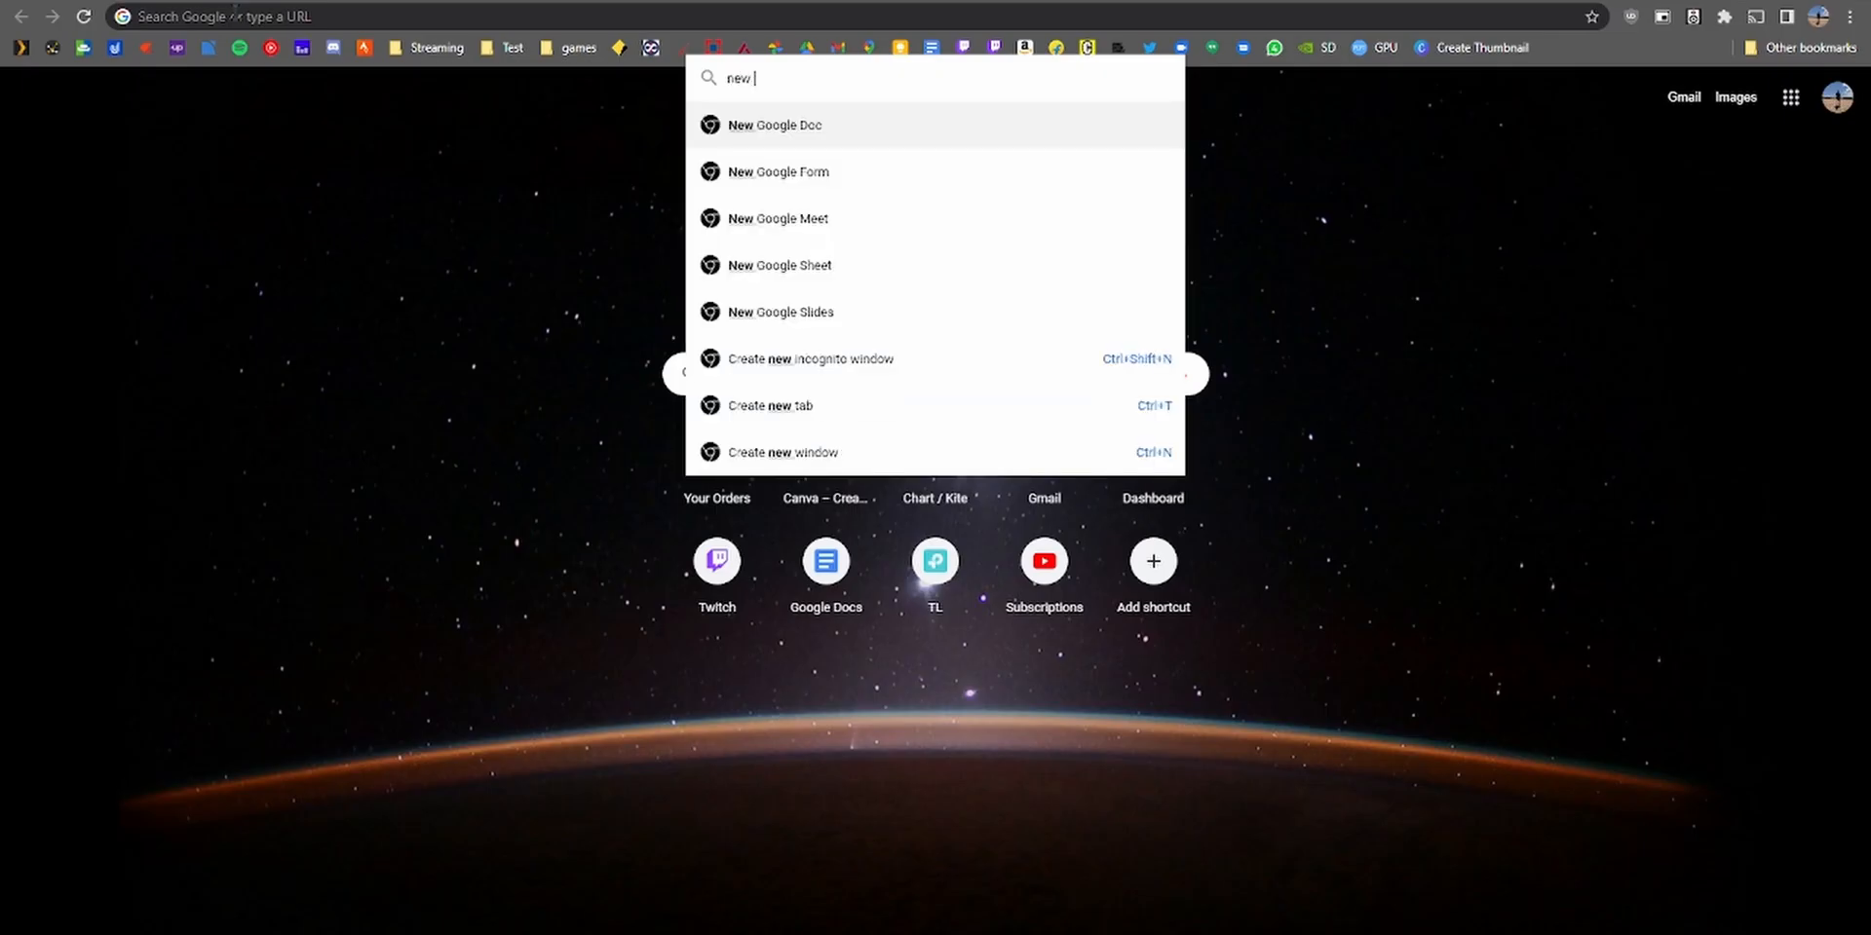
key("Escape")
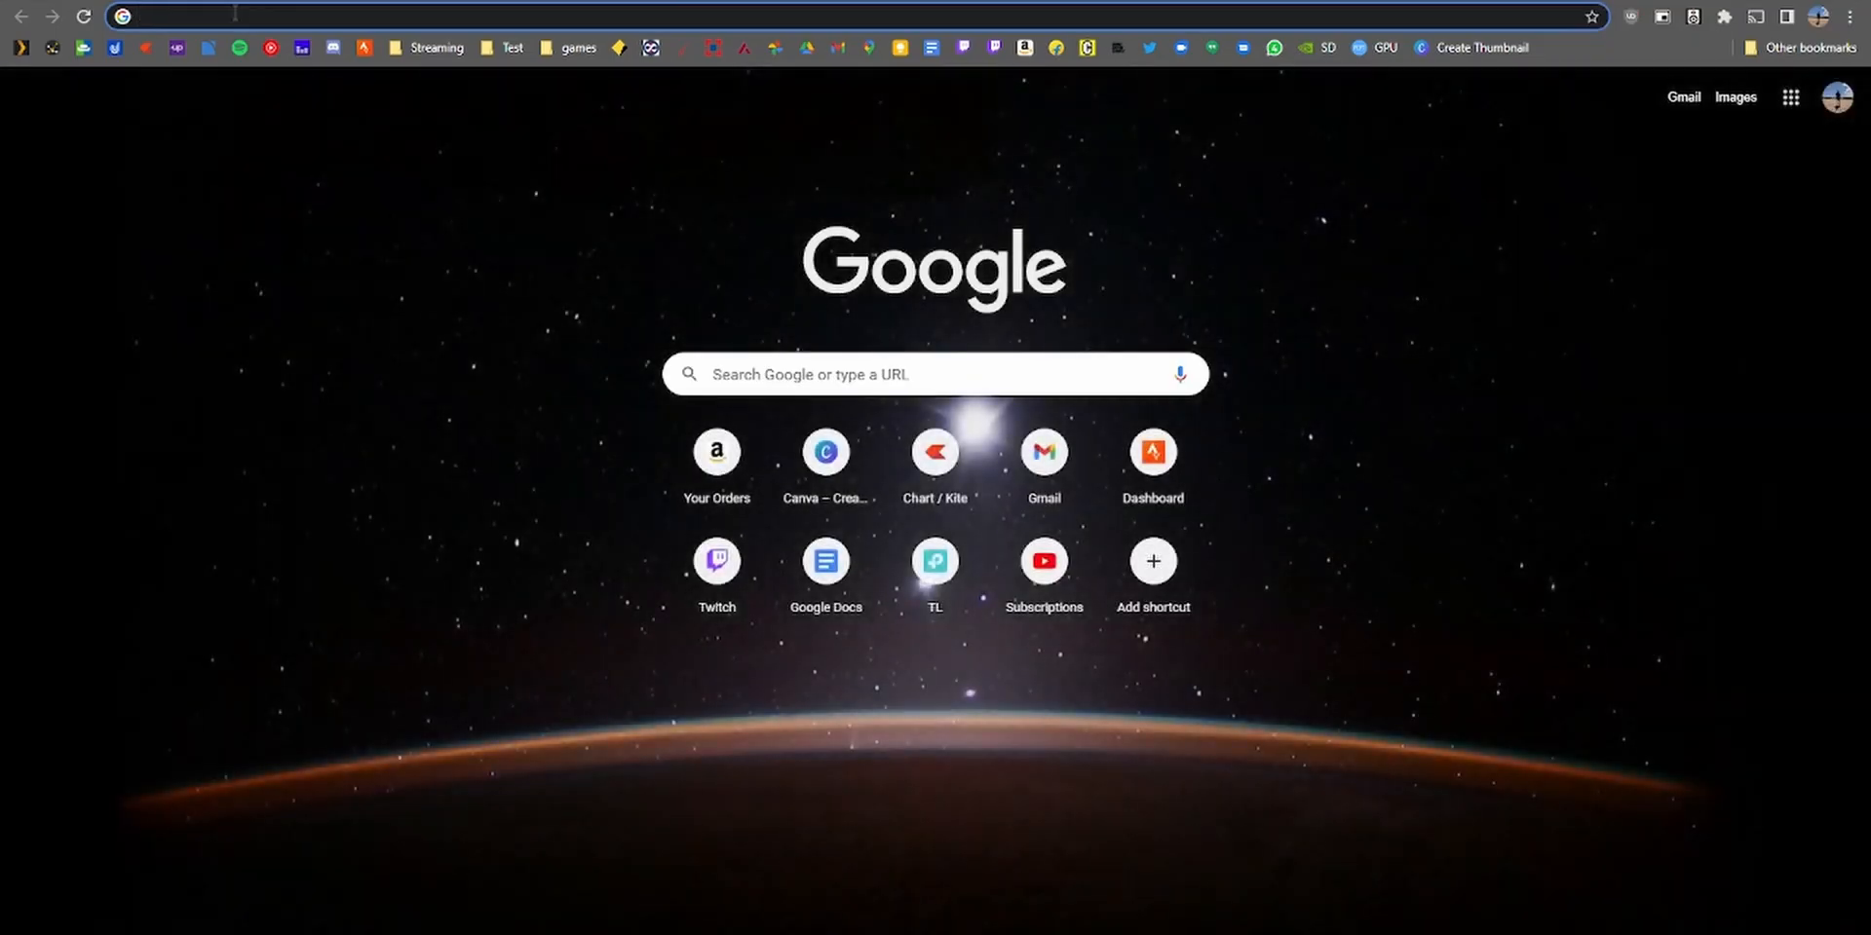
type("fast.com")
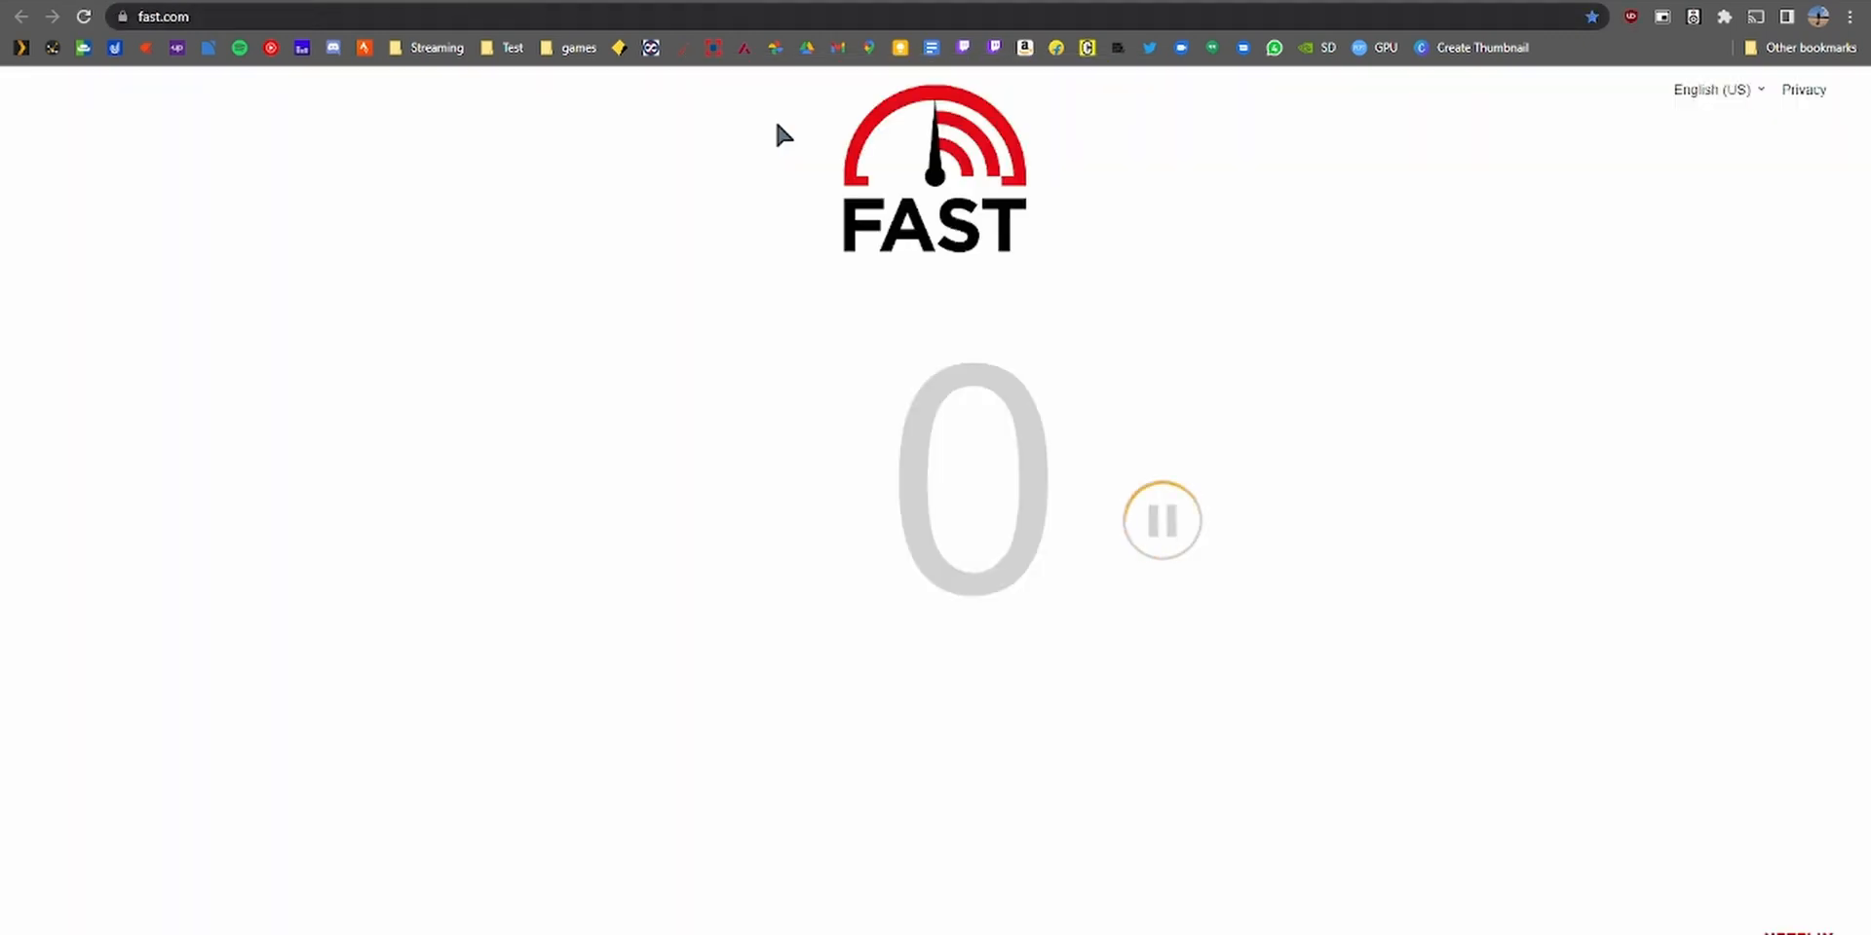